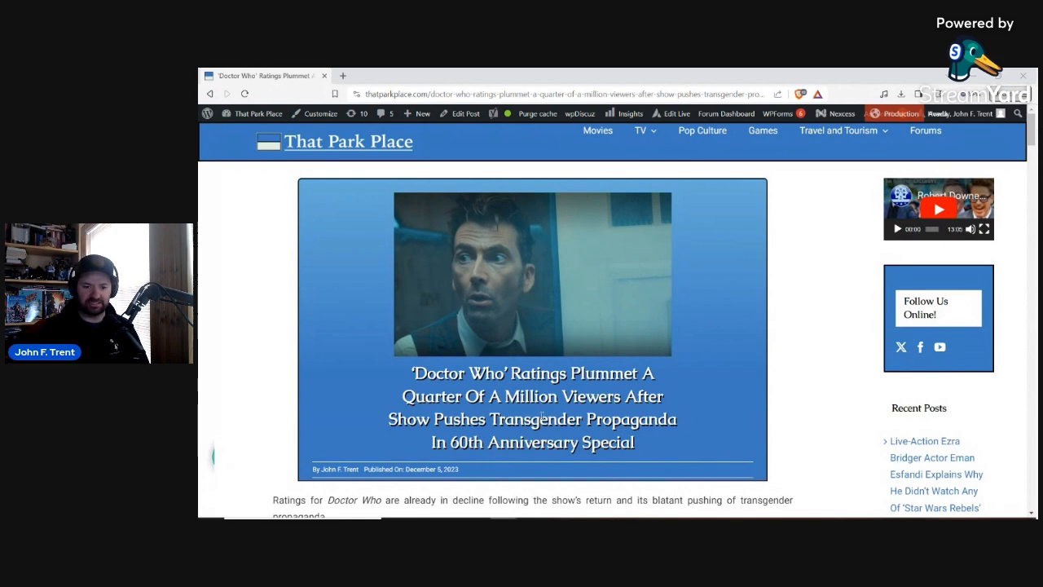
pyautogui.scroll(-3)
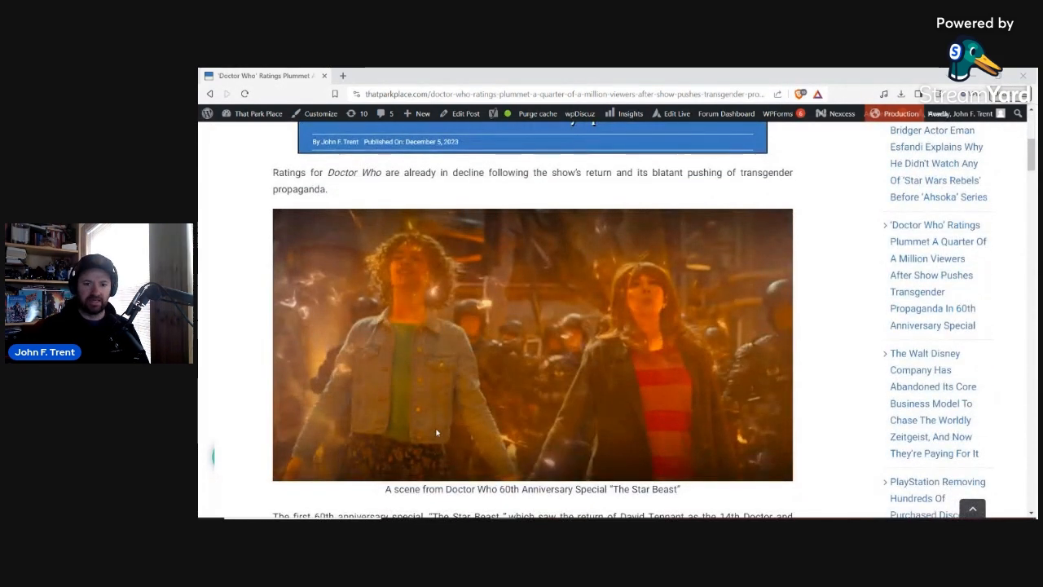
pyautogui.scroll(-3)
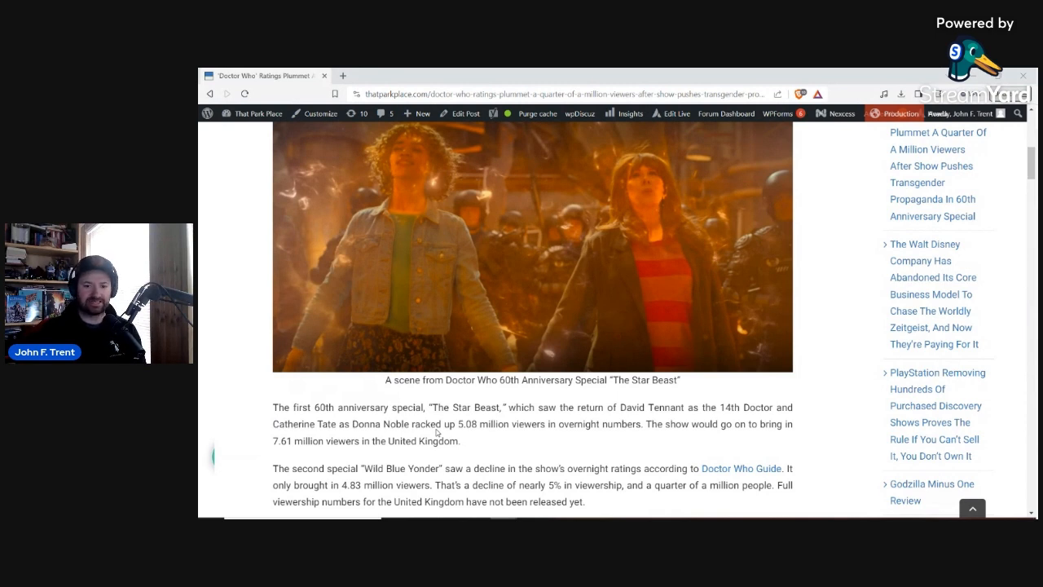
pyautogui.scroll(-3)
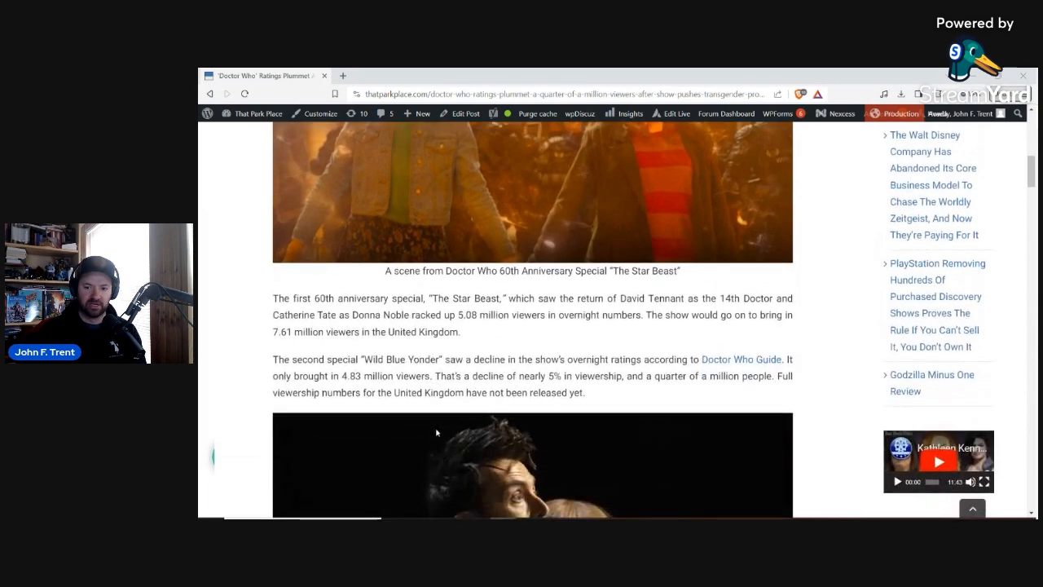
pyautogui.scroll(-3)
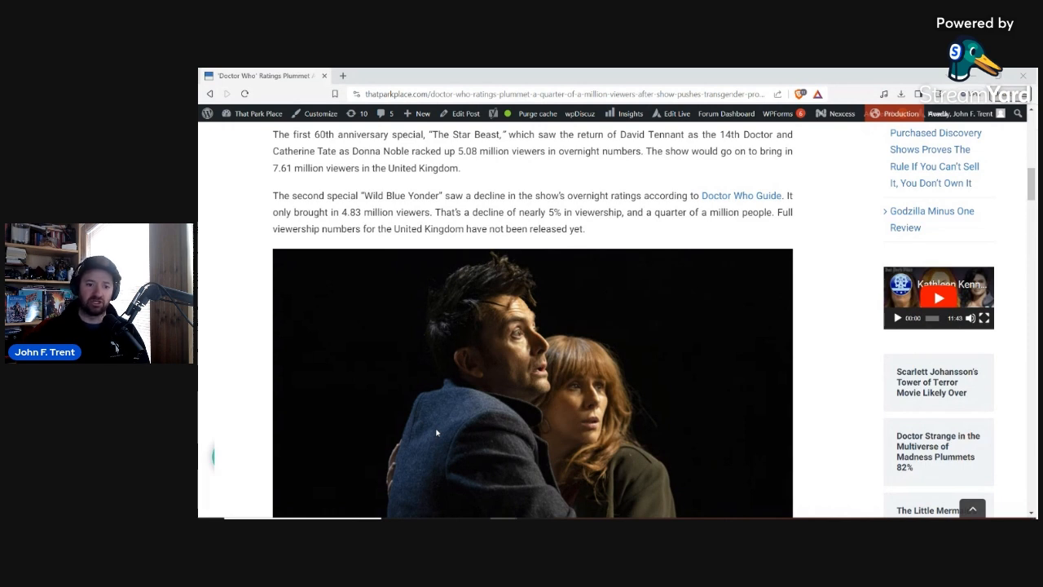
pyautogui.moveTo(469, 444)
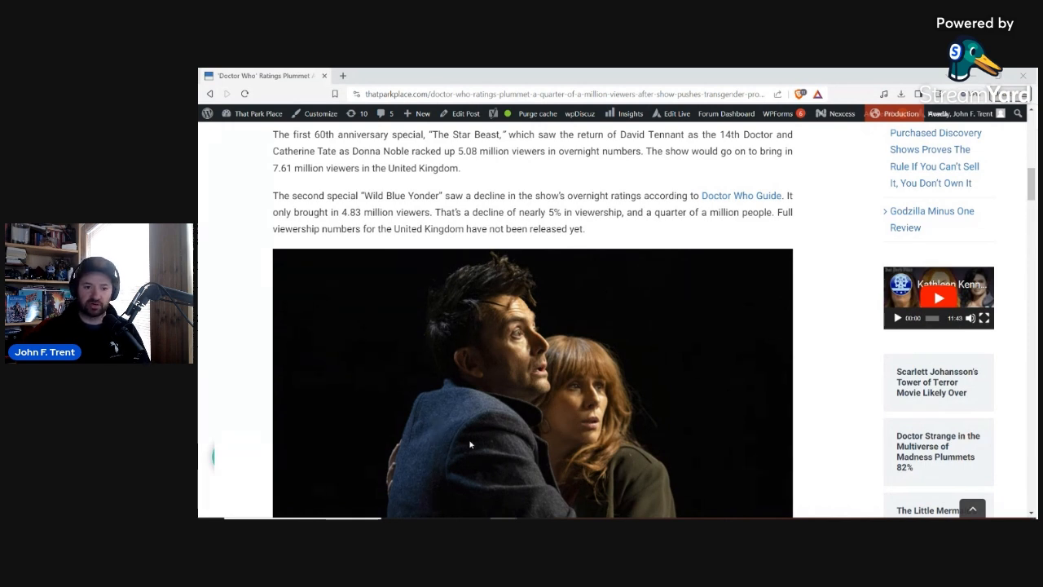
pyautogui.moveTo(431, 424)
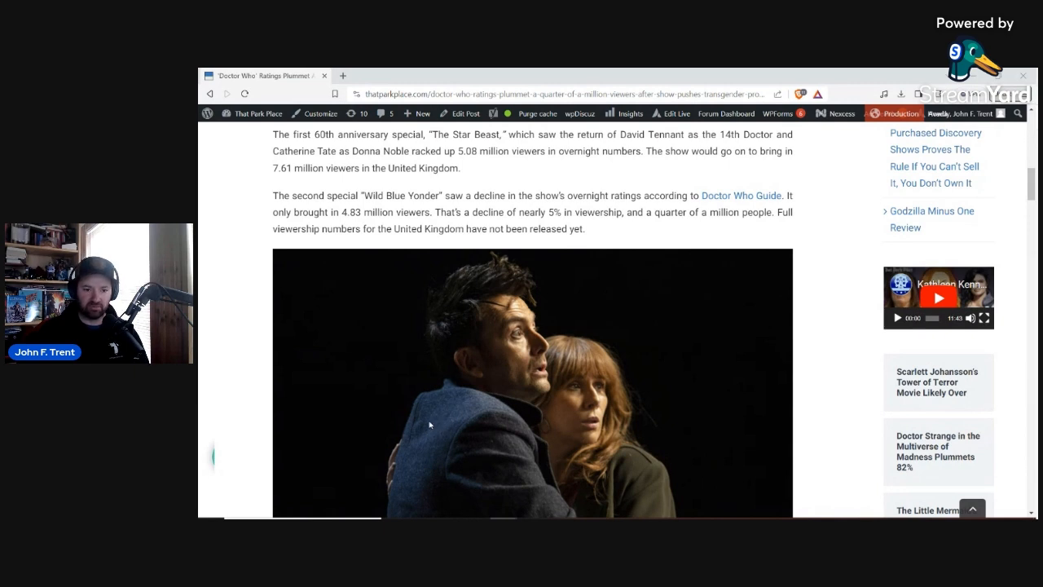
pyautogui.moveTo(312, 415)
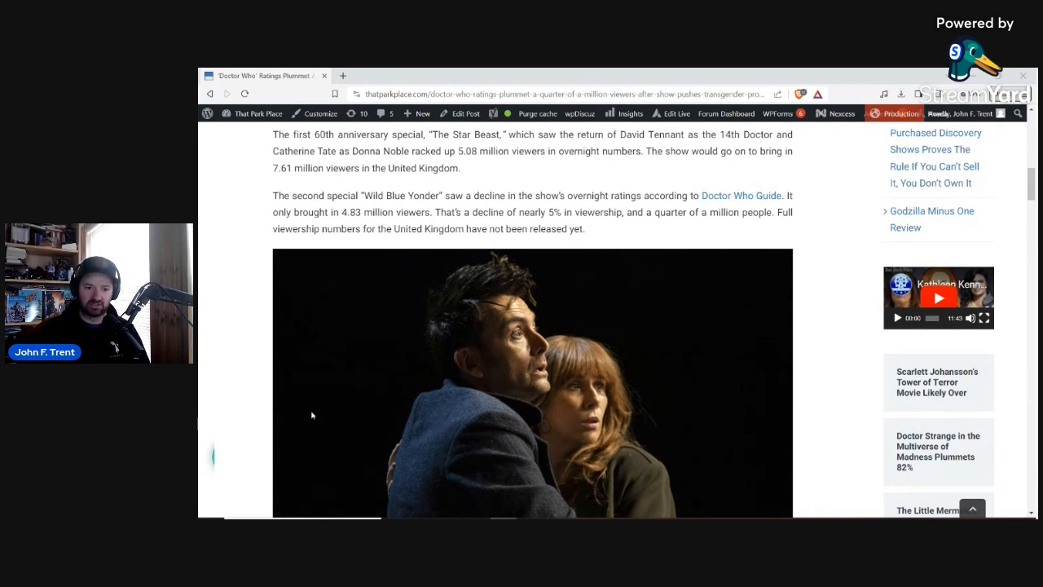
pyautogui.scroll(-3)
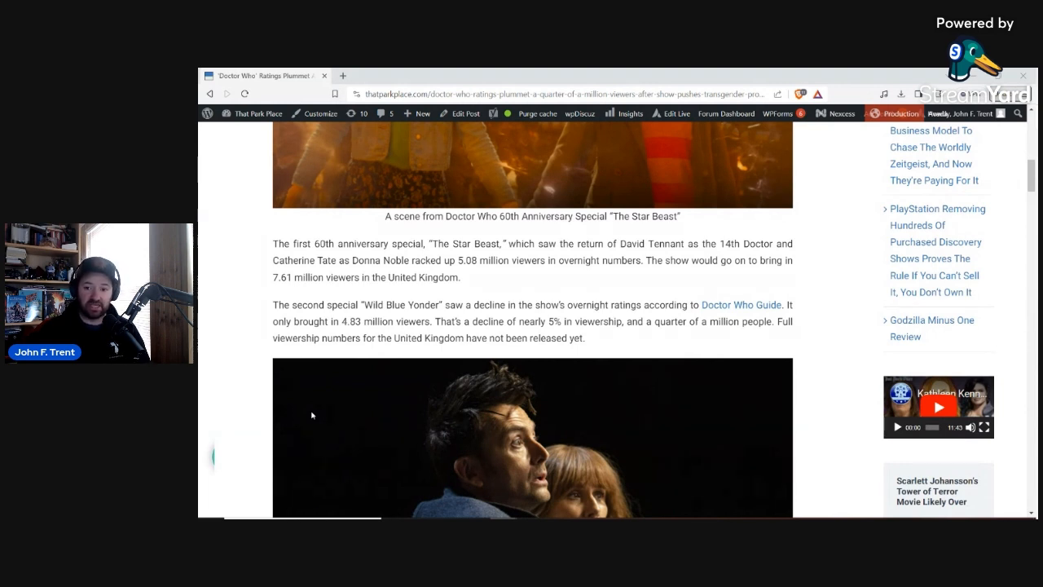
pyautogui.scroll(-3)
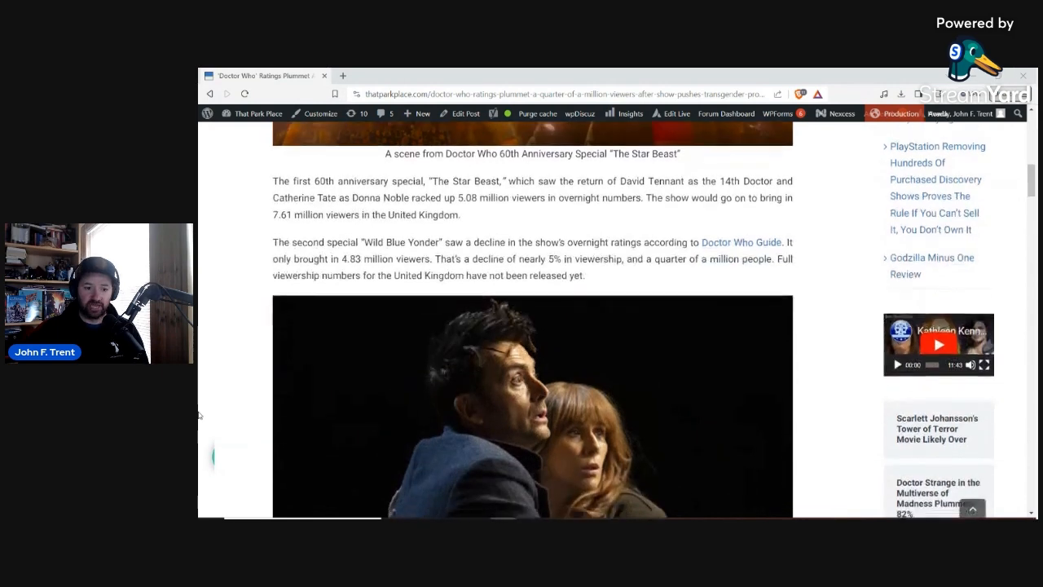
pyautogui.scroll(-3)
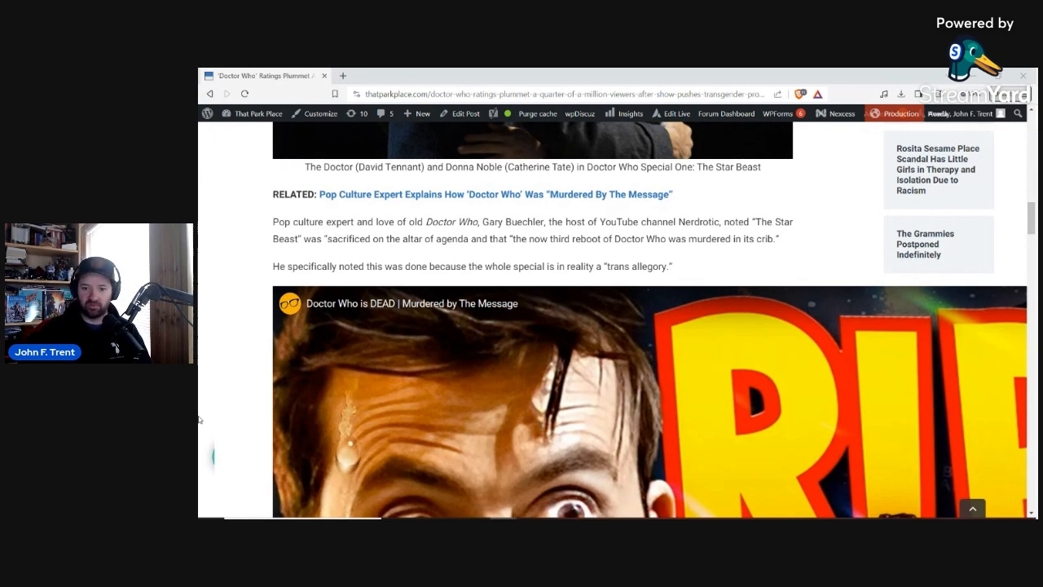
pyautogui.scroll(-3)
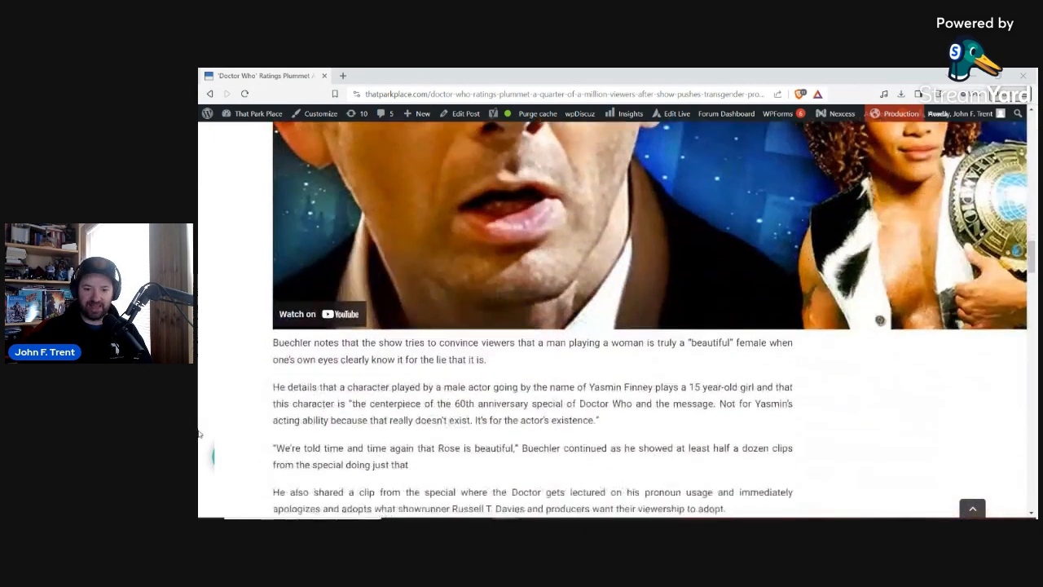
pyautogui.scroll(-3)
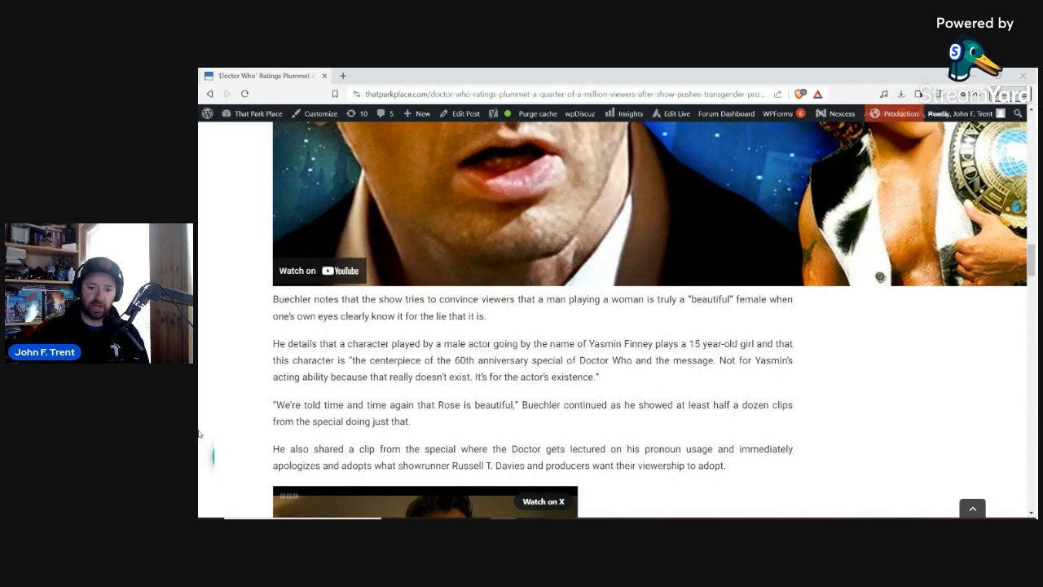
pyautogui.scroll(-3)
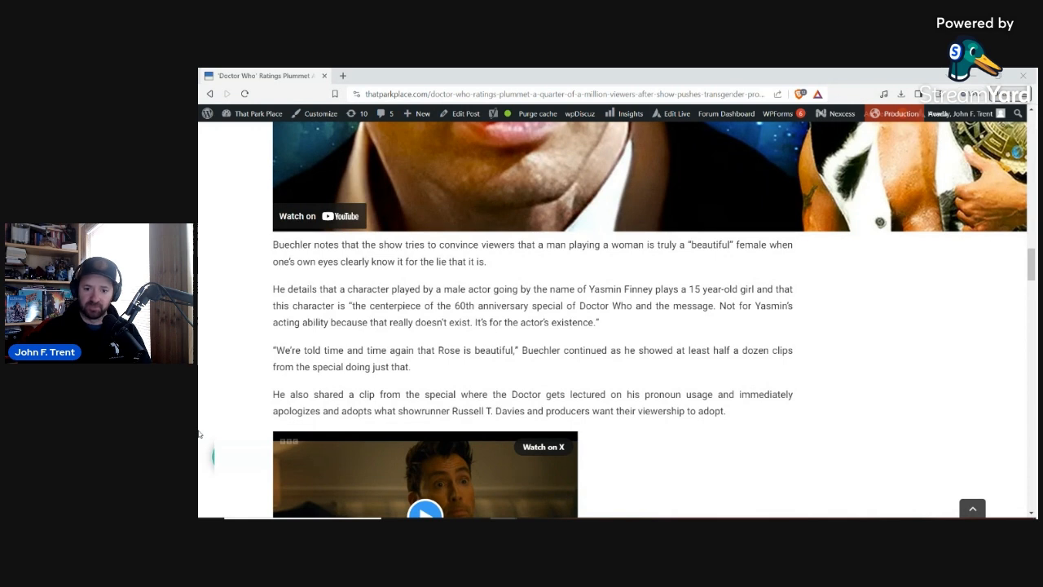
pyautogui.scroll(-3)
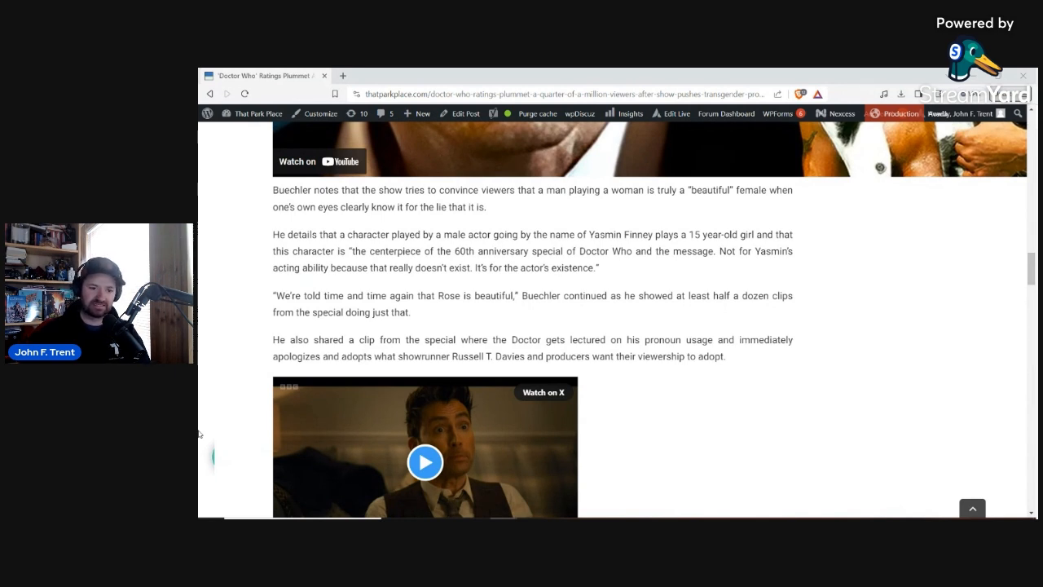
pyautogui.scroll(-3)
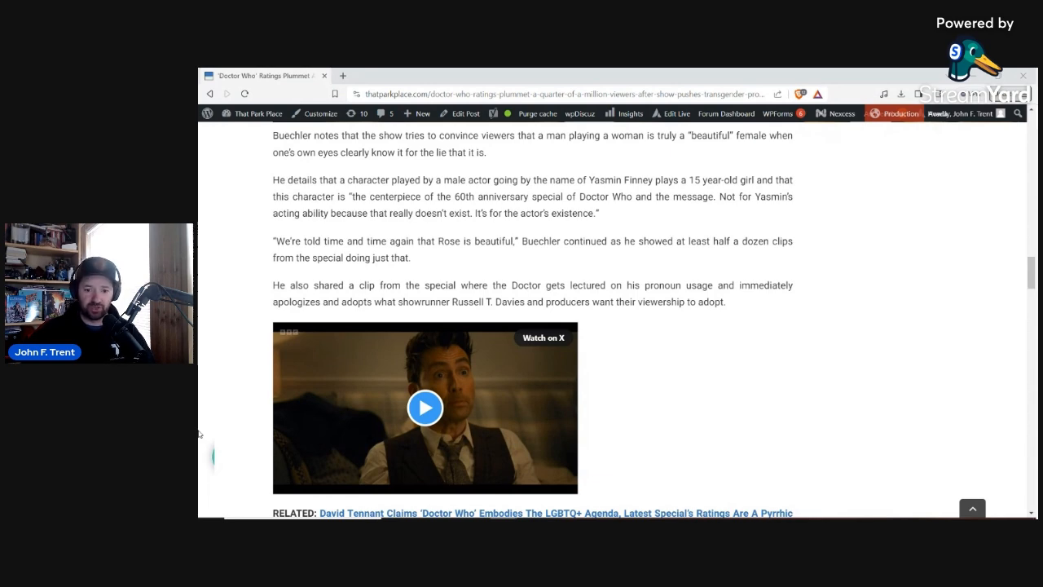
pyautogui.scroll(-3)
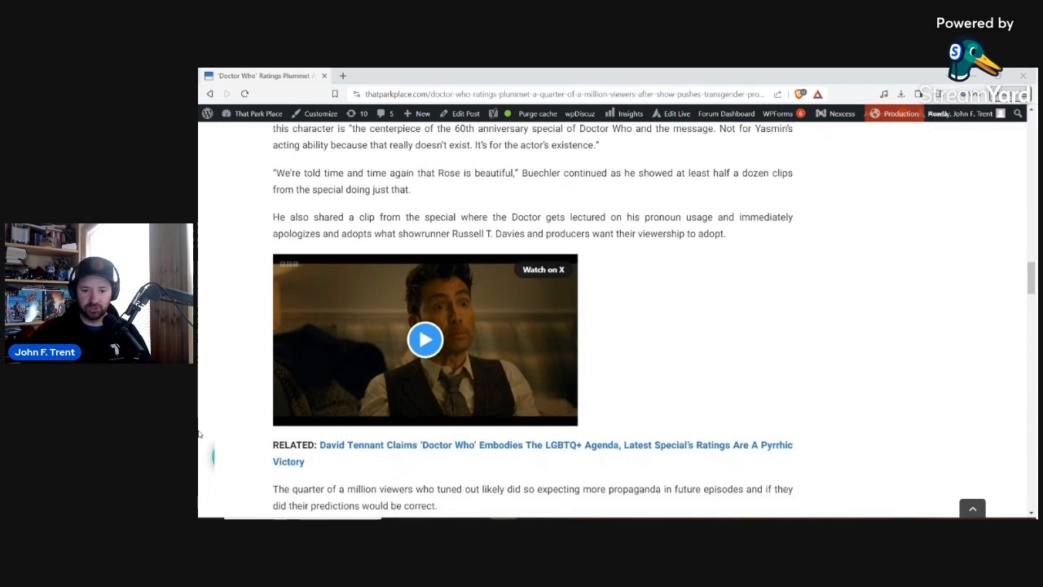
pyautogui.scroll(-3)
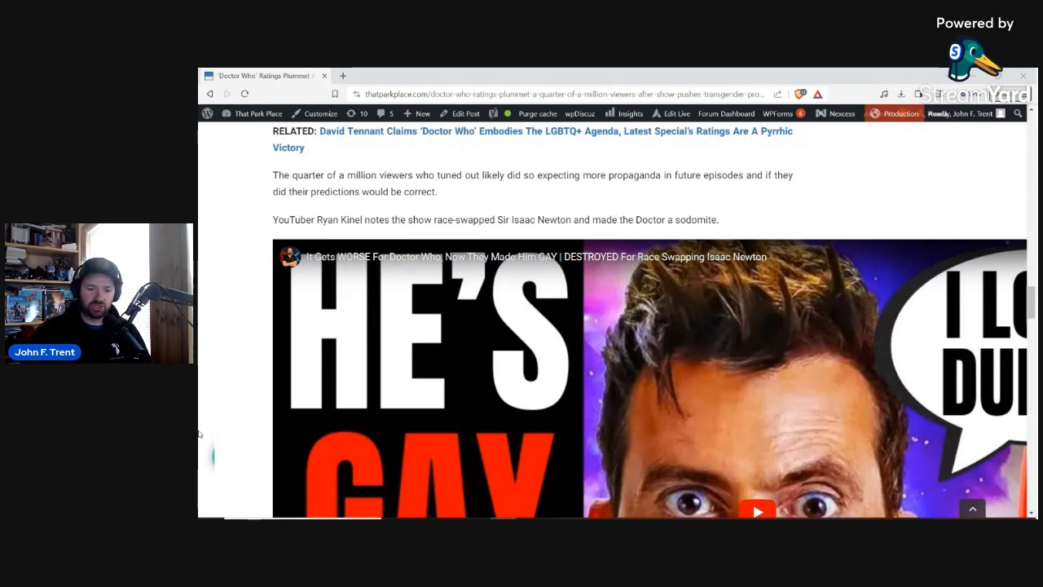
pyautogui.scroll(-3)
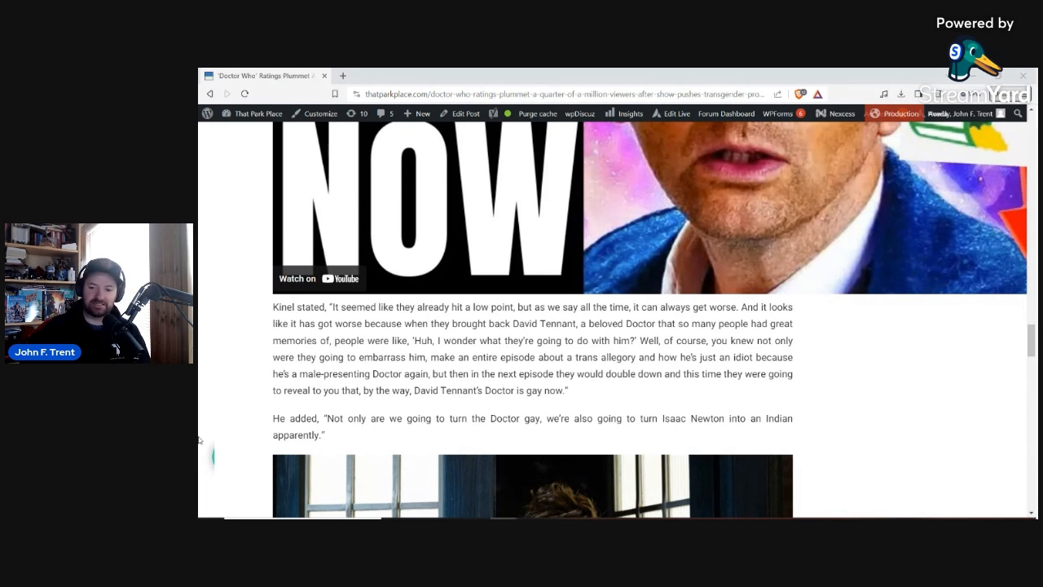
pyautogui.scroll(-3)
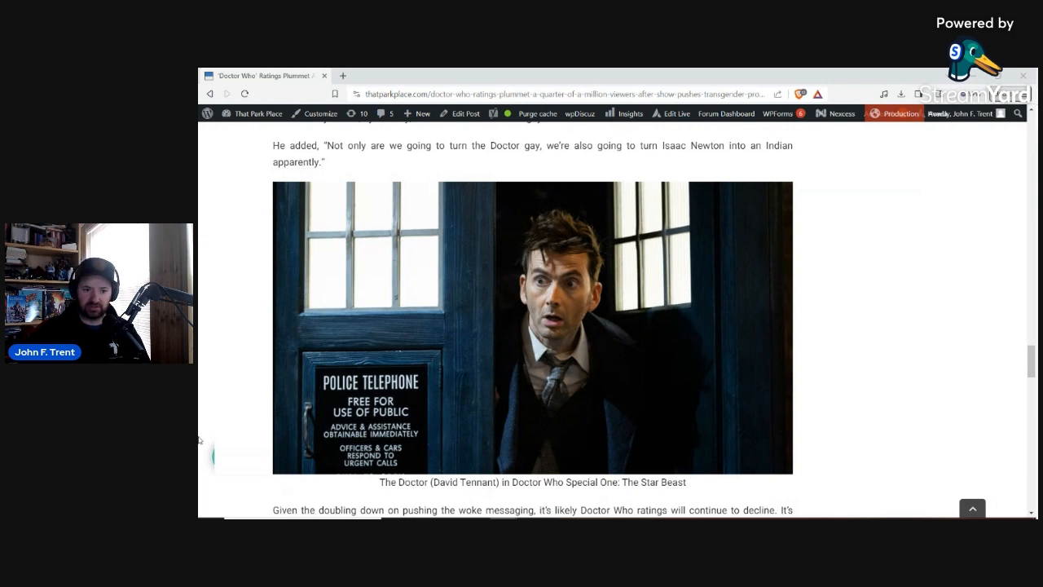
pyautogui.scroll(-3)
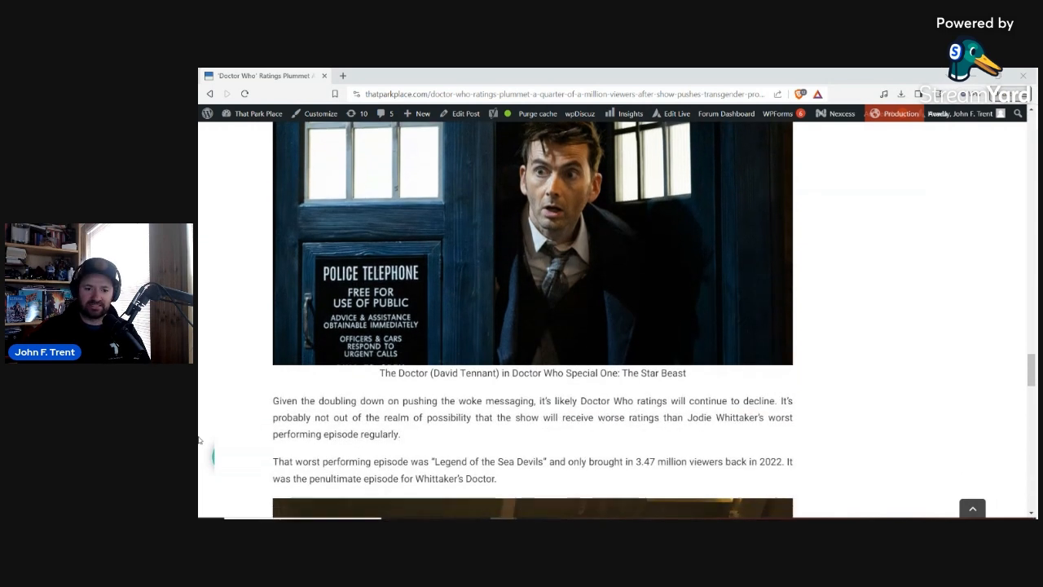
pyautogui.scroll(-3)
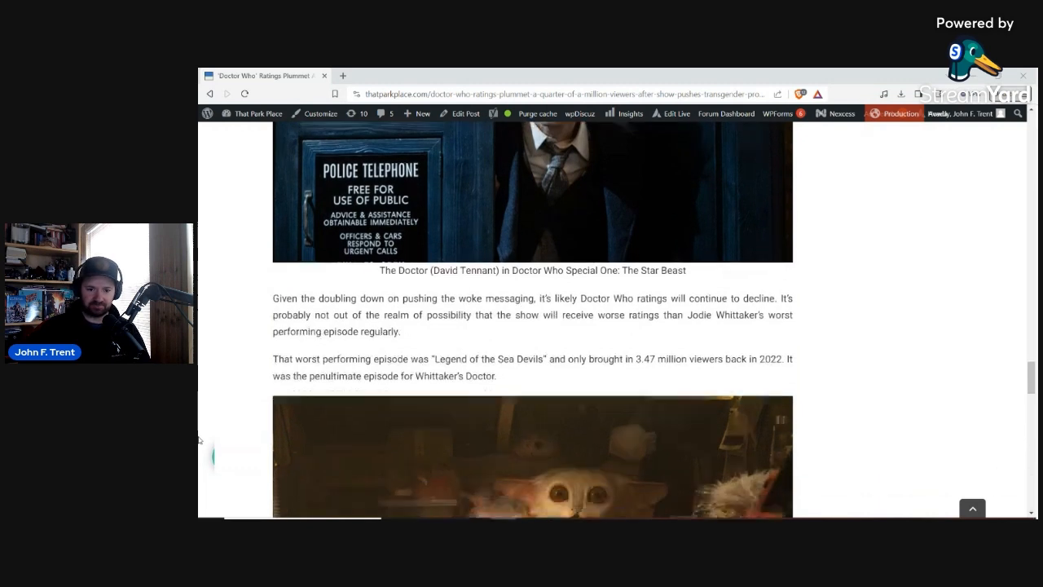
pyautogui.scroll(-3)
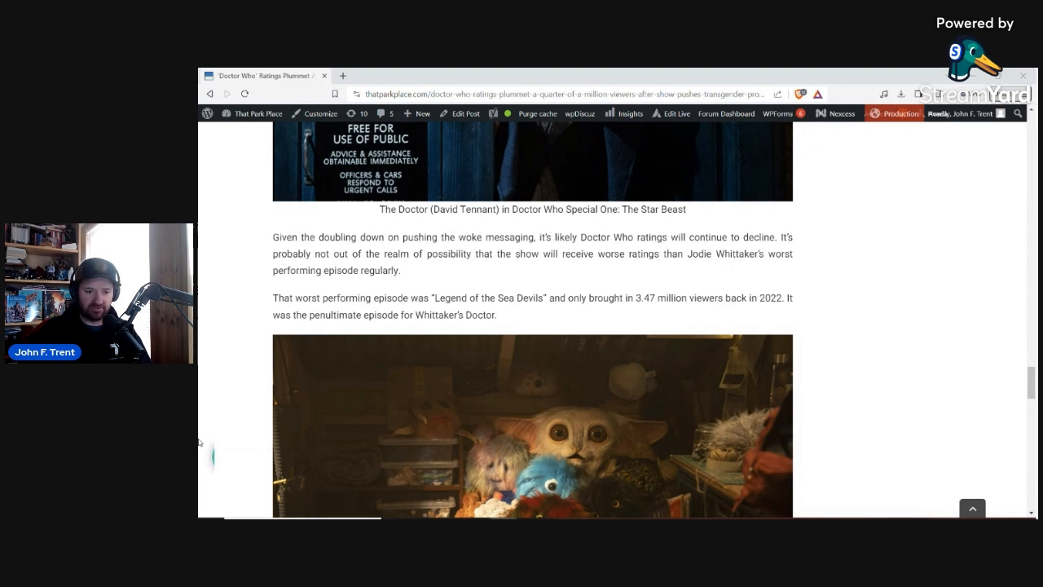
pyautogui.scroll(-3)
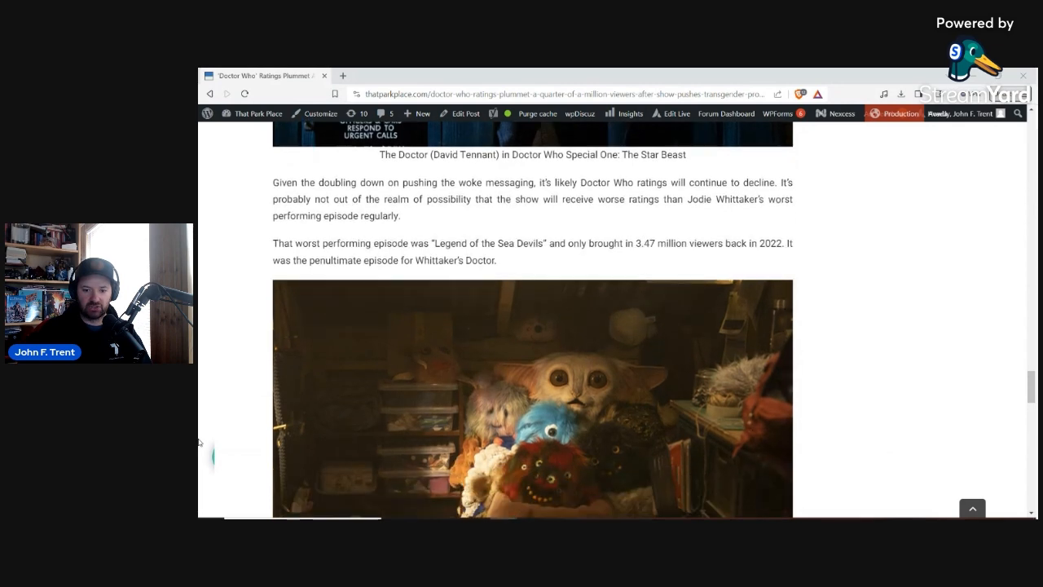
pyautogui.scroll(-3)
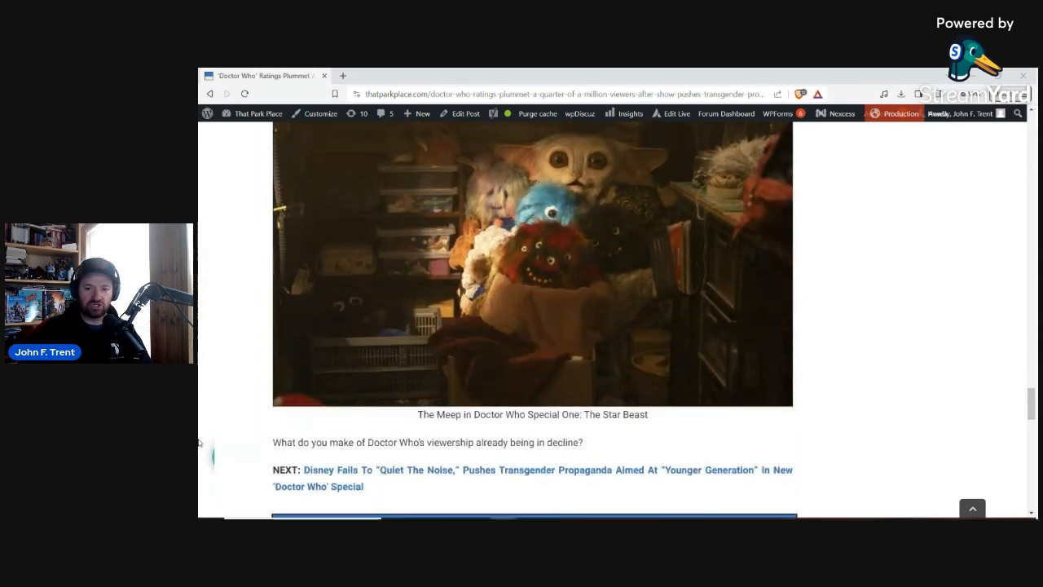